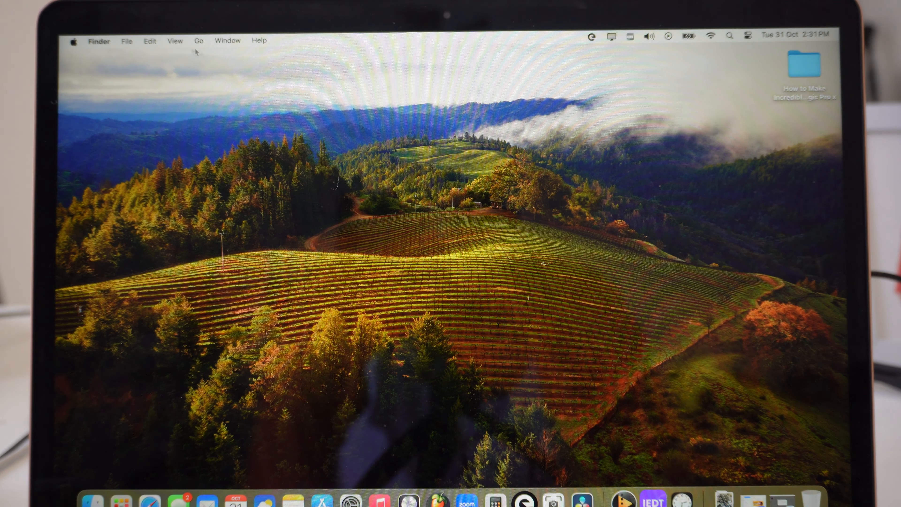
# - Dismiss the Apple menu and show the desktop's context menu on an empty spot
pyautogui.click(73, 40)
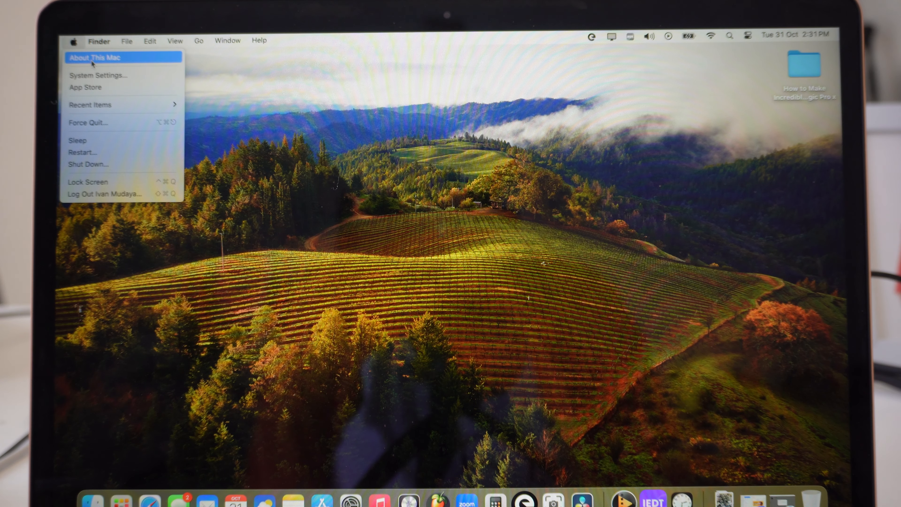
pyautogui.click(95, 57)
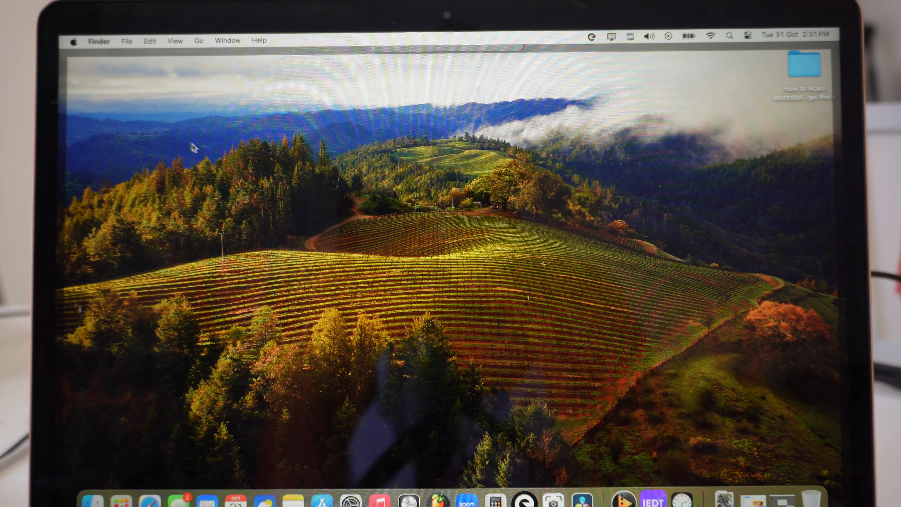
pyautogui.moveTo(175, 138)
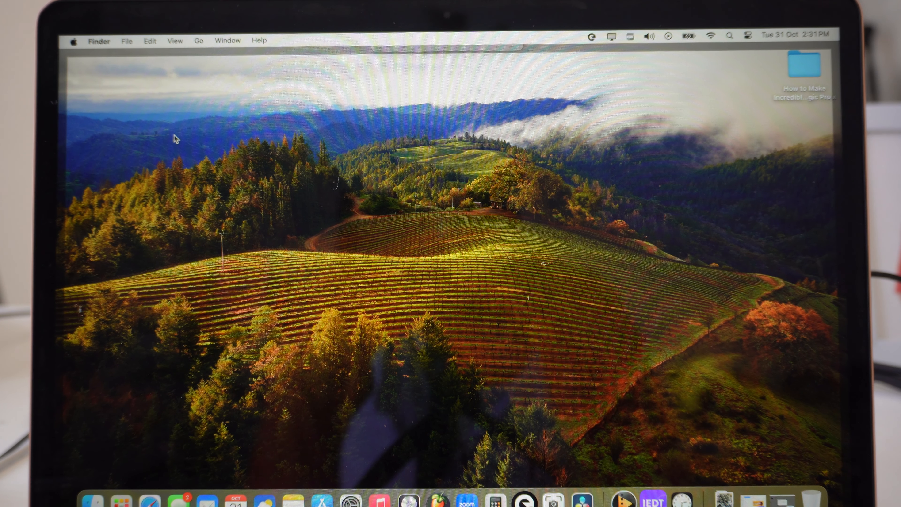
pyautogui.rightClick(175, 138)
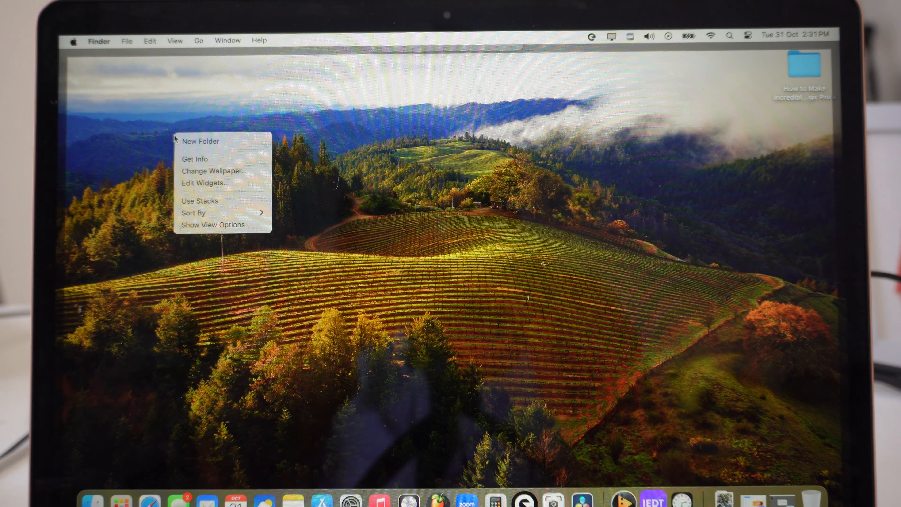
pyautogui.moveTo(204, 183)
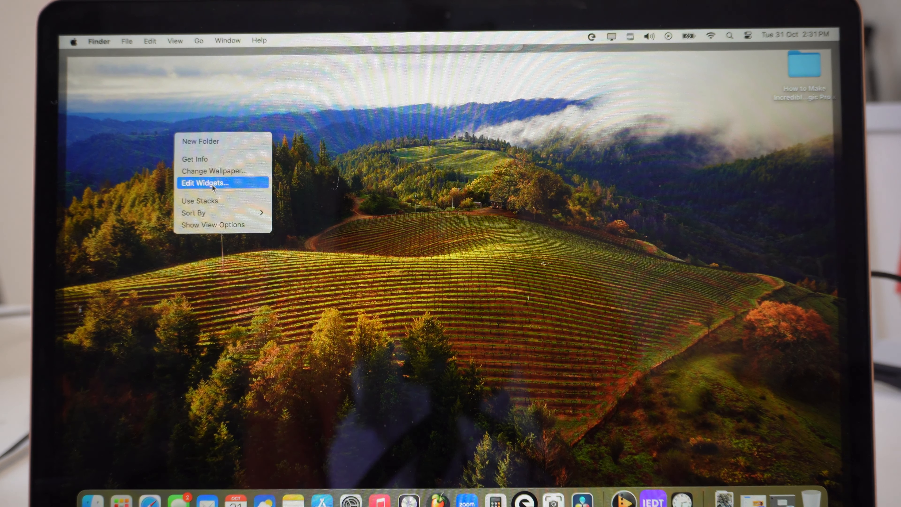
# - Enter Edit Widgets and add the small Batteries Status widget from the gallery
pyautogui.click(204, 183)
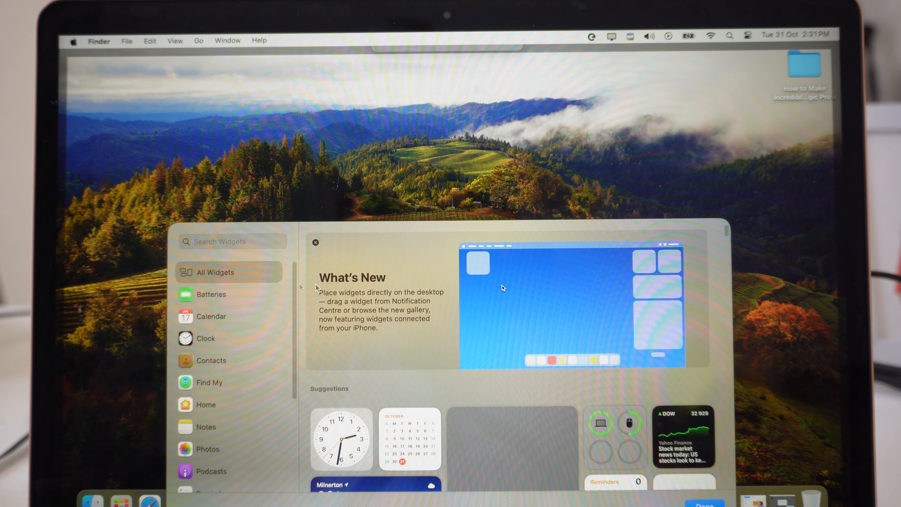
pyautogui.scroll(-3)
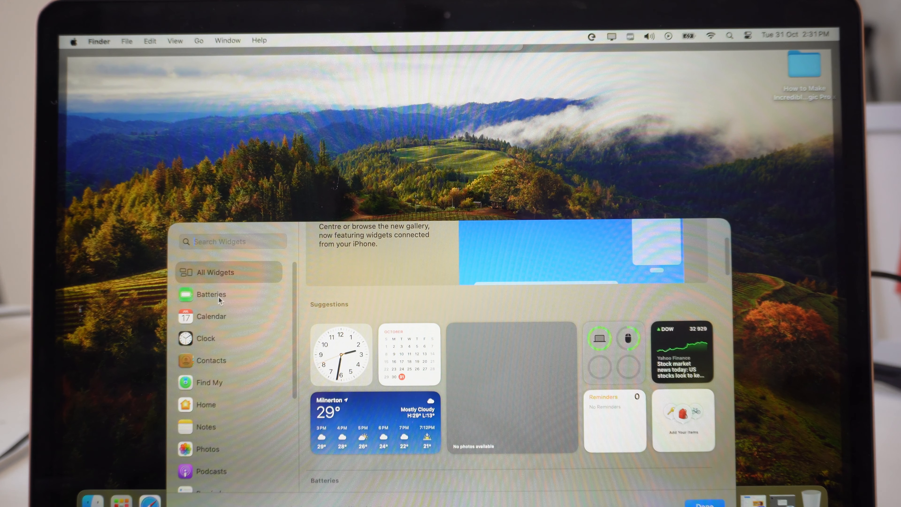
pyautogui.click(212, 294)
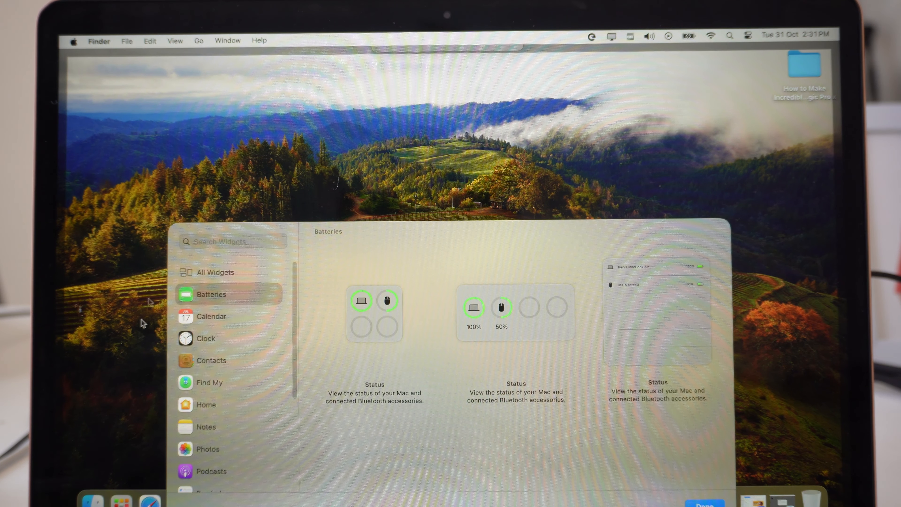
pyautogui.moveTo(210, 322)
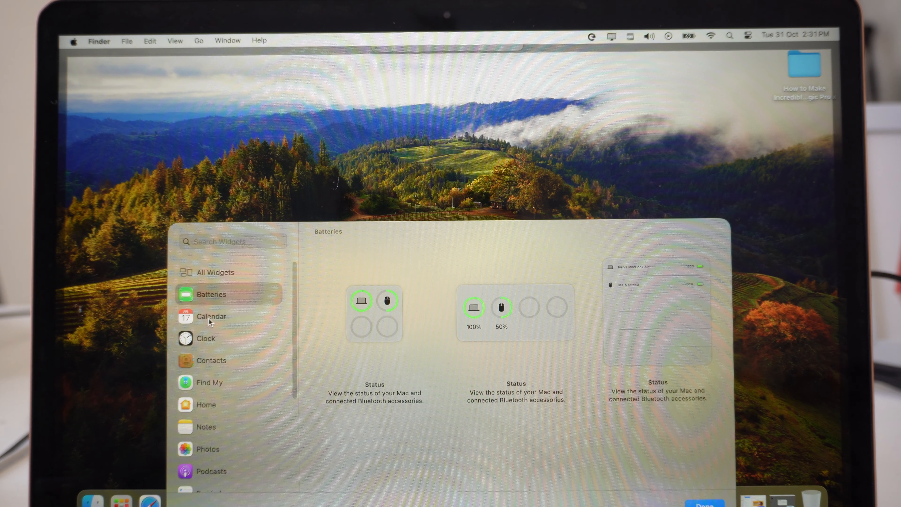
pyautogui.click(205, 338)
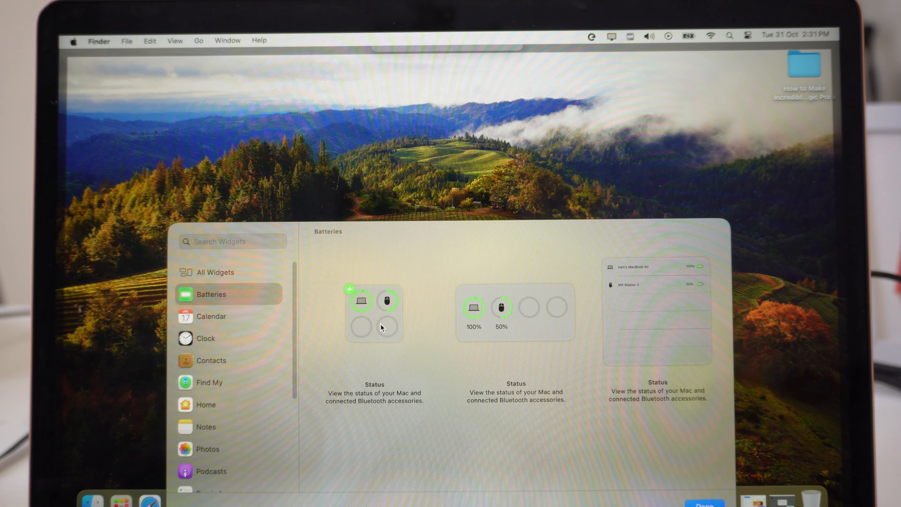
pyautogui.moveTo(379, 327)
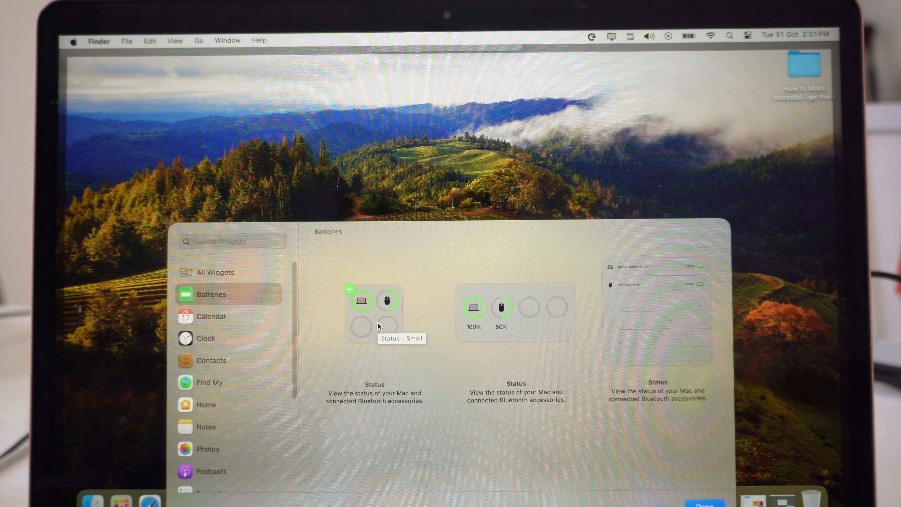
pyautogui.moveTo(382, 304)
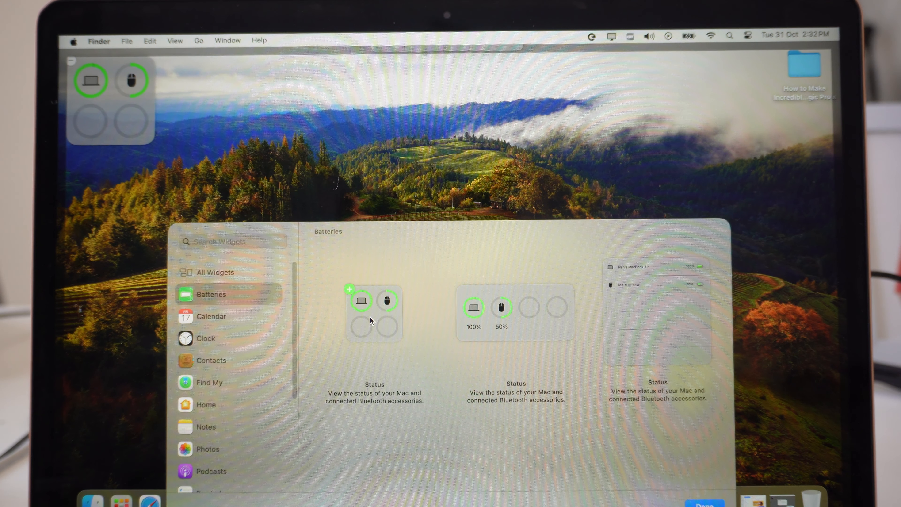
# - Add the medium Calendar Up Next widget with the October month grid beside the battery widget
pyautogui.click(212, 316)
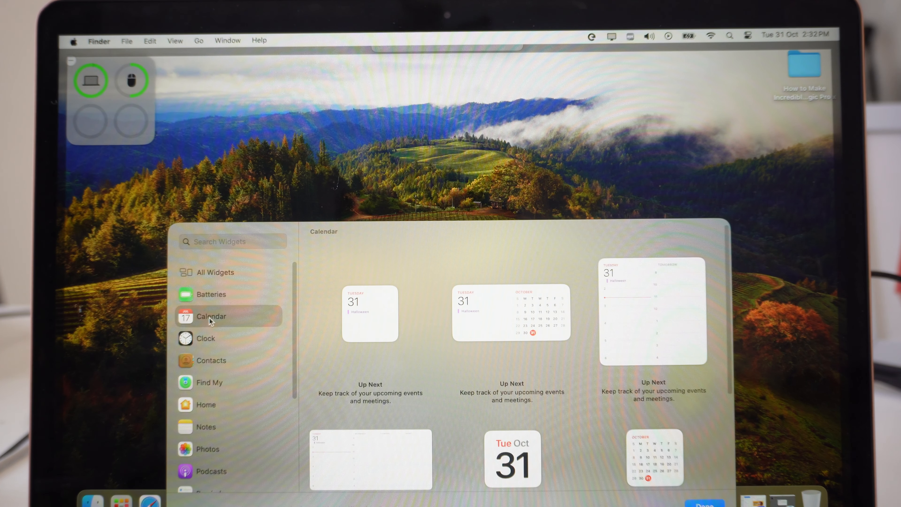
pyautogui.moveTo(368, 324)
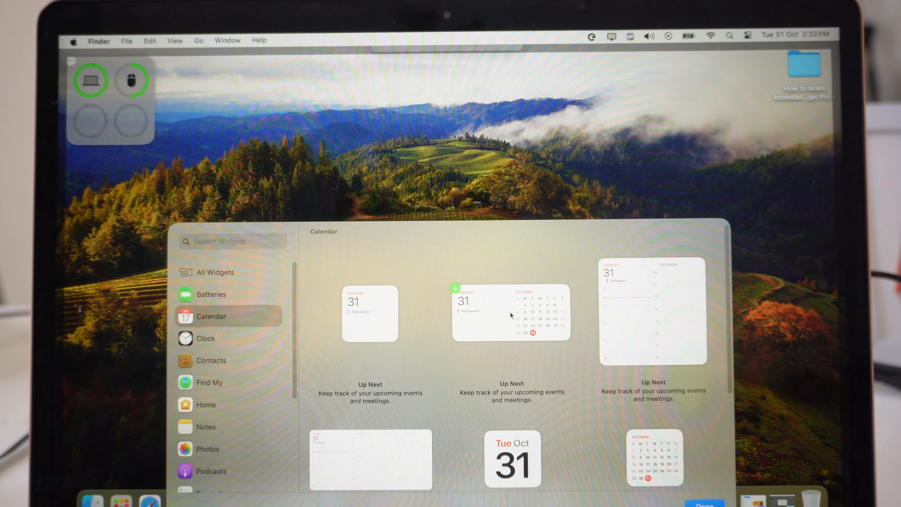
pyautogui.moveTo(500, 320)
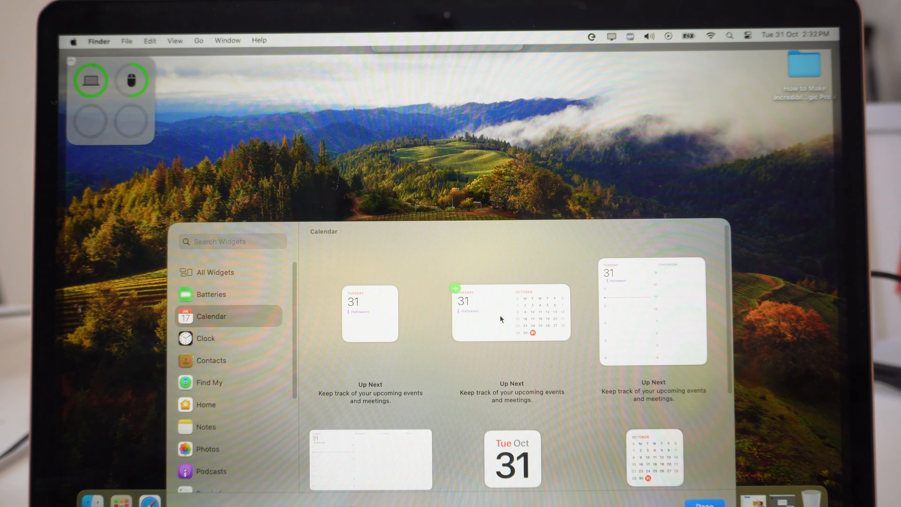
pyautogui.moveTo(500, 320)
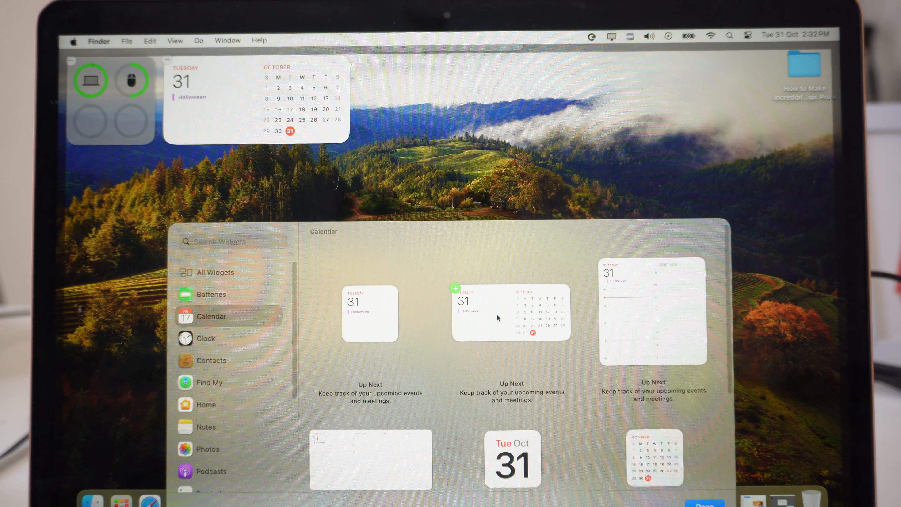
pyautogui.moveTo(456, 294)
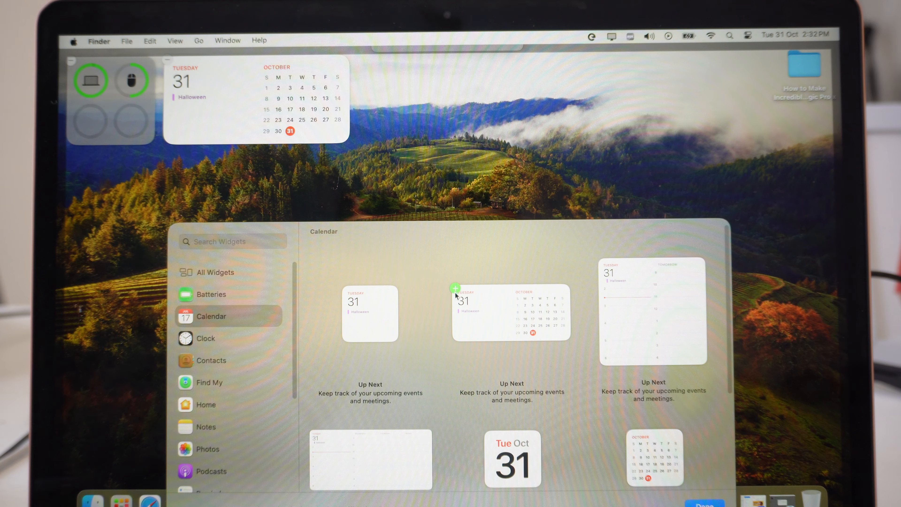
pyautogui.moveTo(312, 357)
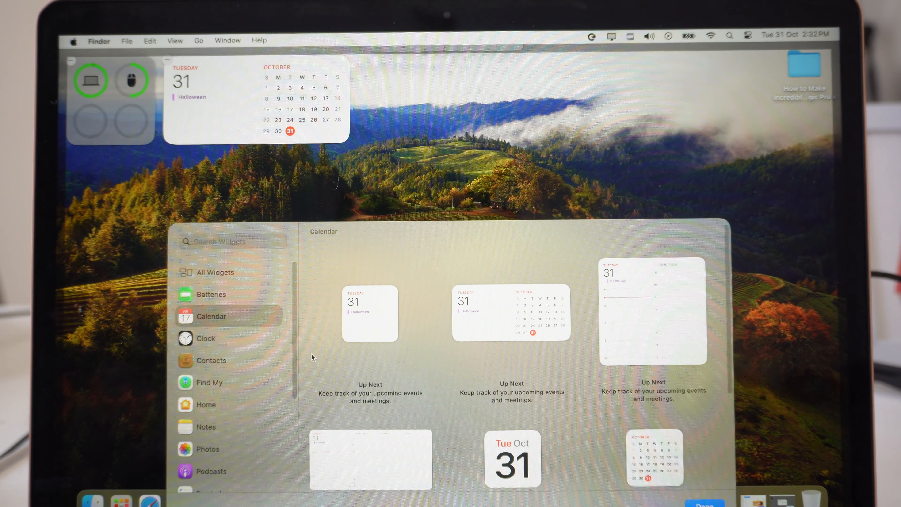
pyautogui.scroll(-3)
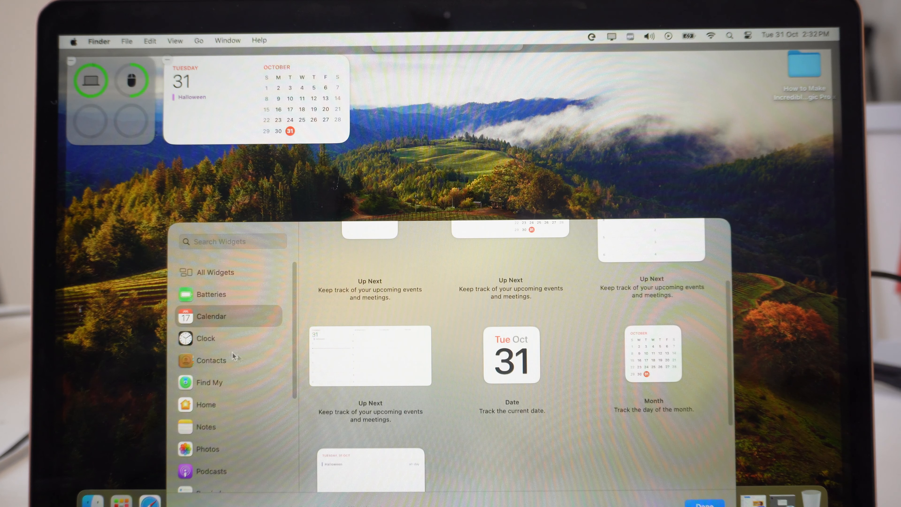
# - Add the Clock III analog clock widget and bring up the Notes folder widgets
pyautogui.click(205, 338)
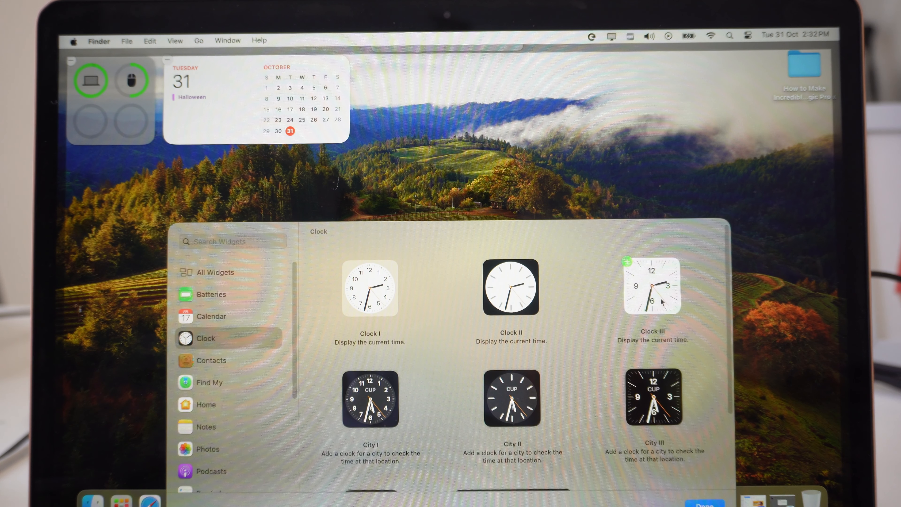
pyautogui.moveTo(626, 262)
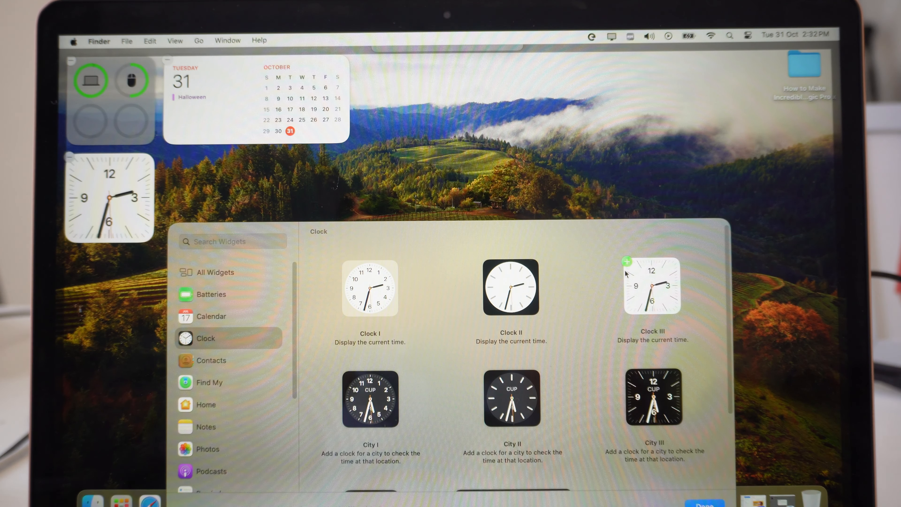
pyautogui.moveTo(211, 400)
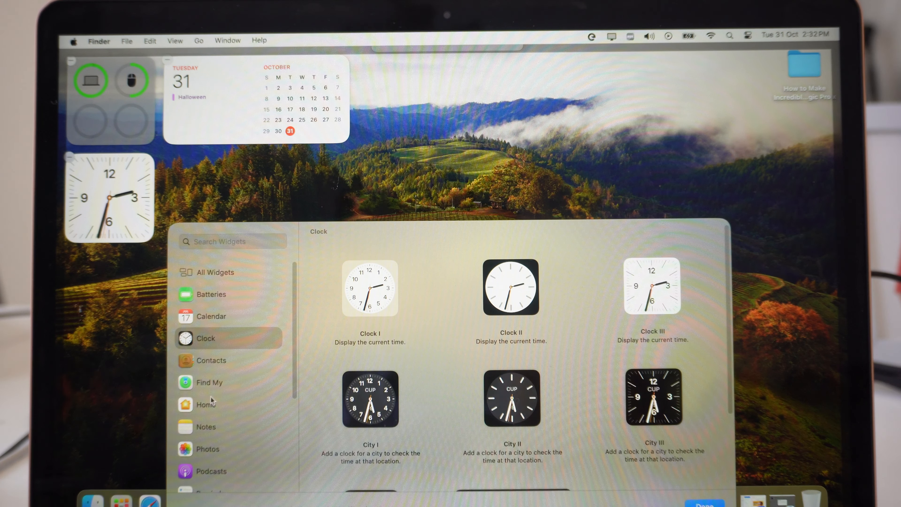
pyautogui.scroll(-3)
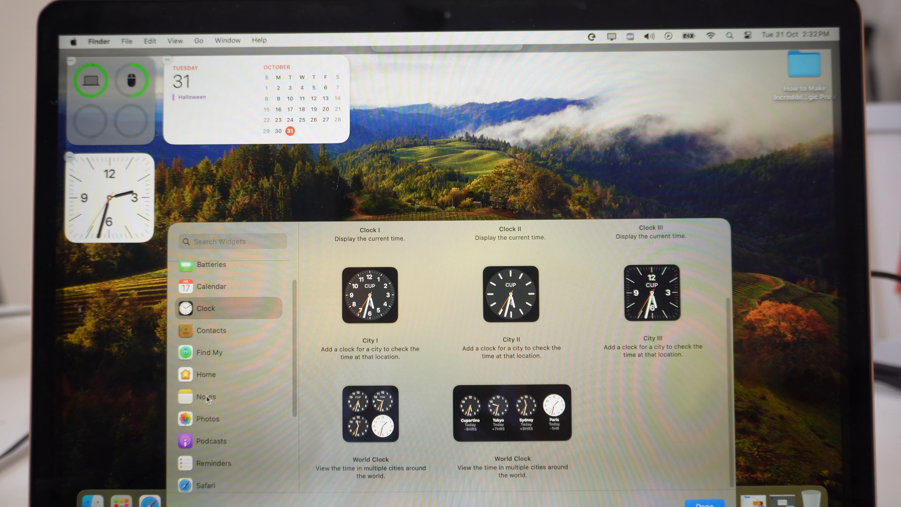
pyautogui.click(205, 397)
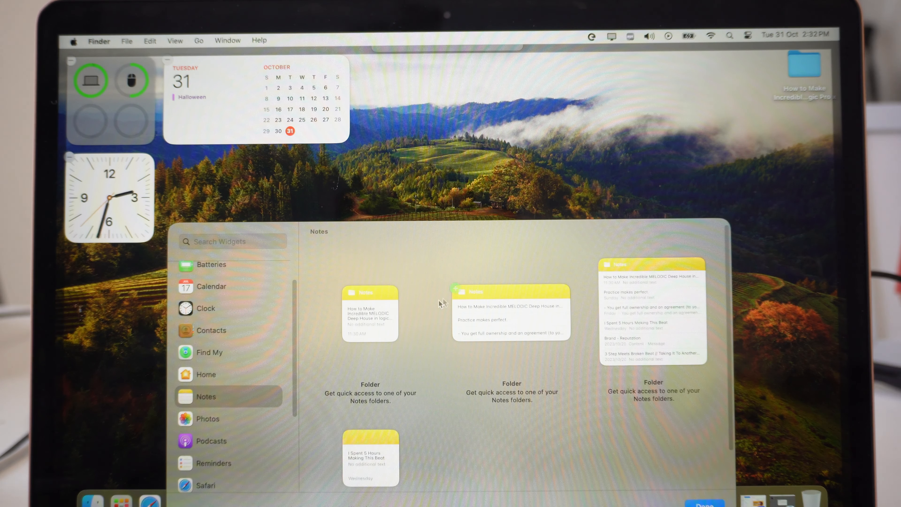
pyautogui.moveTo(350, 293)
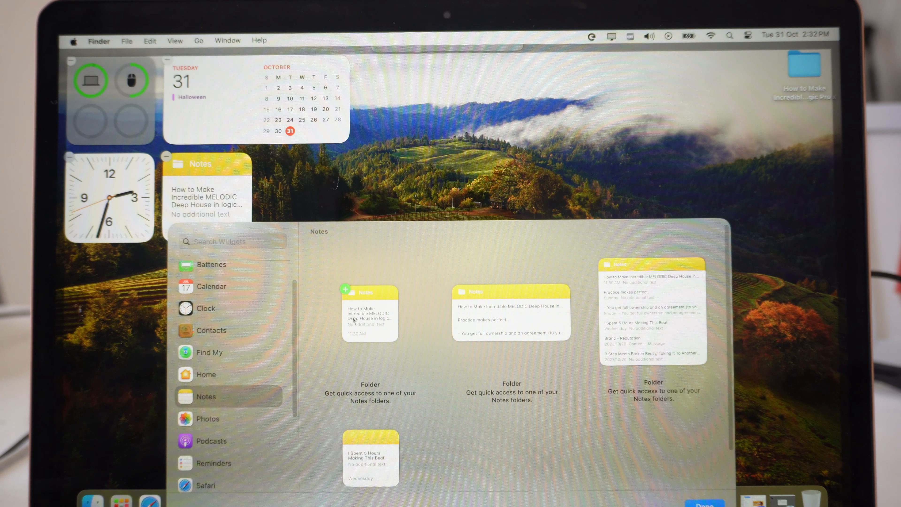
# - Add the medium Weather forecast widget for Milnerton to the desktop
pyautogui.scroll(-3)
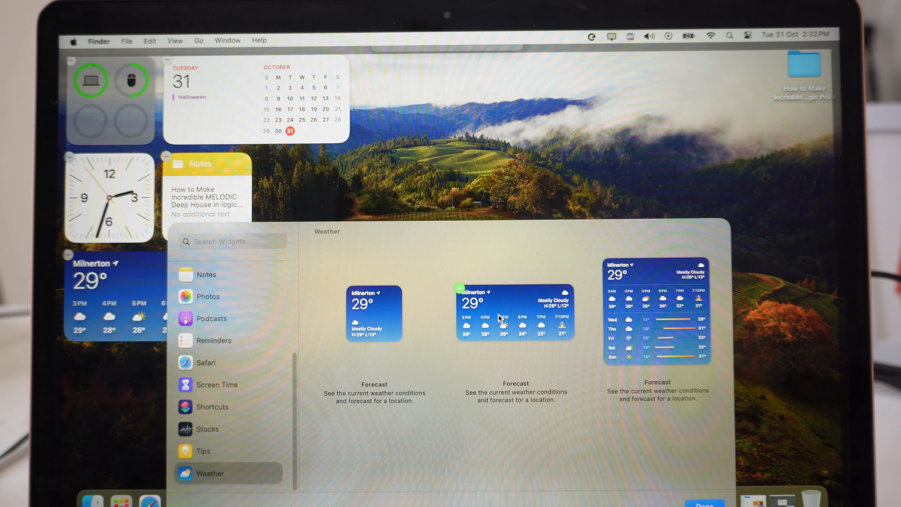
pyautogui.moveTo(261, 374)
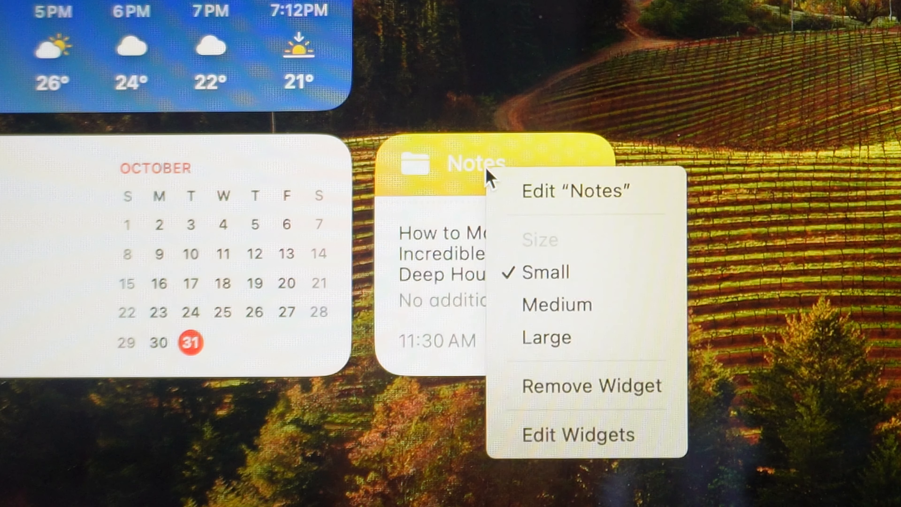
pyautogui.moveTo(589, 400)
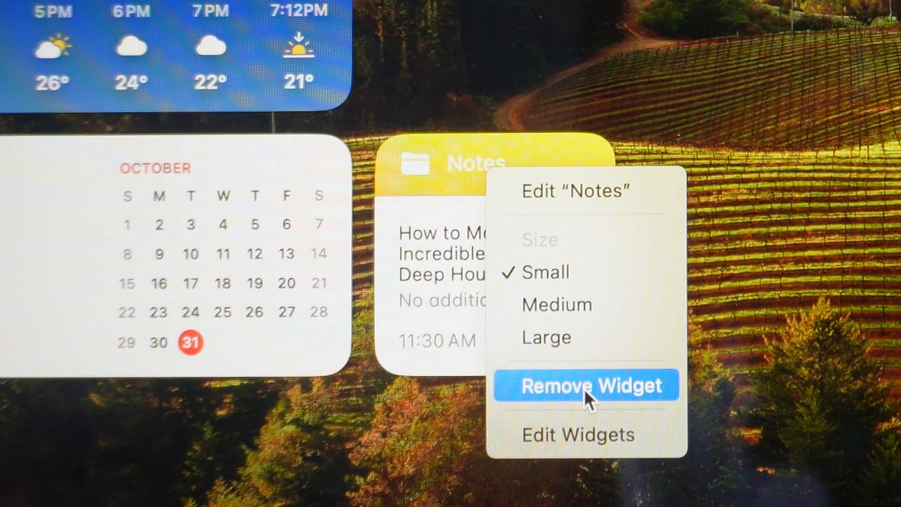
# - Remove the small Notes folder widget via Remove Widget
pyautogui.click(588, 384)
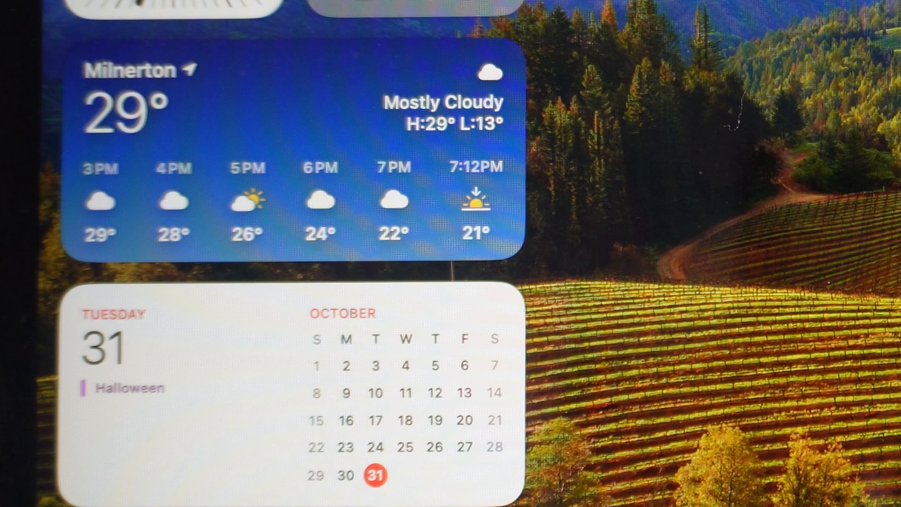
# - Set the weather widget to Large, back to Medium, and drag it above the calendar
pyautogui.rightClick(311, 126)
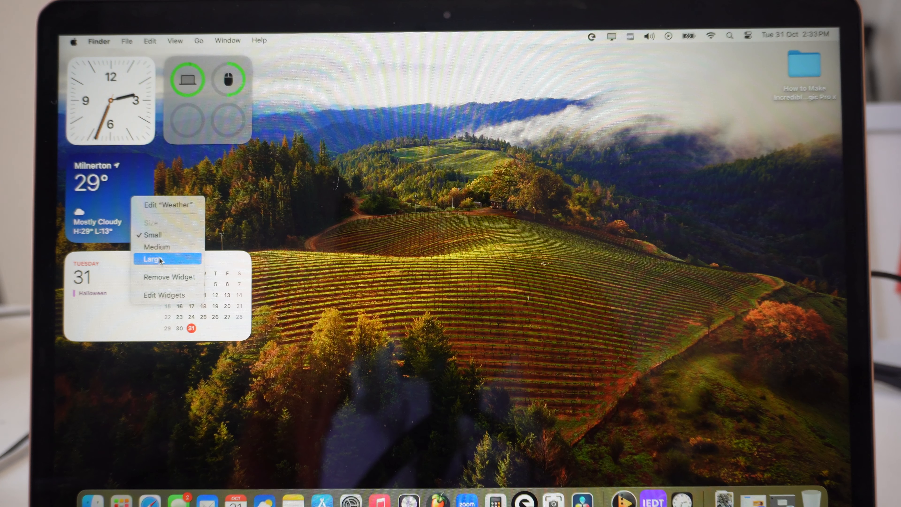
pyautogui.click(153, 258)
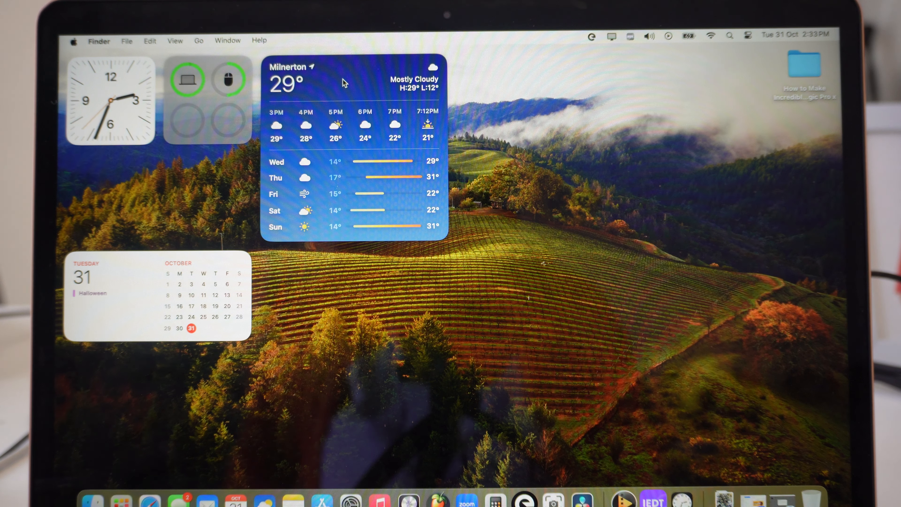
pyautogui.rightClick(342, 82)
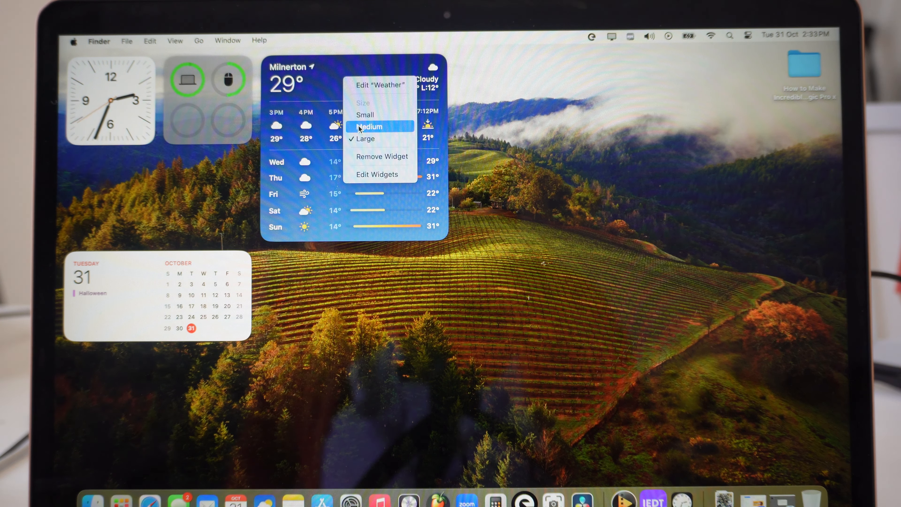
pyautogui.click(369, 126)
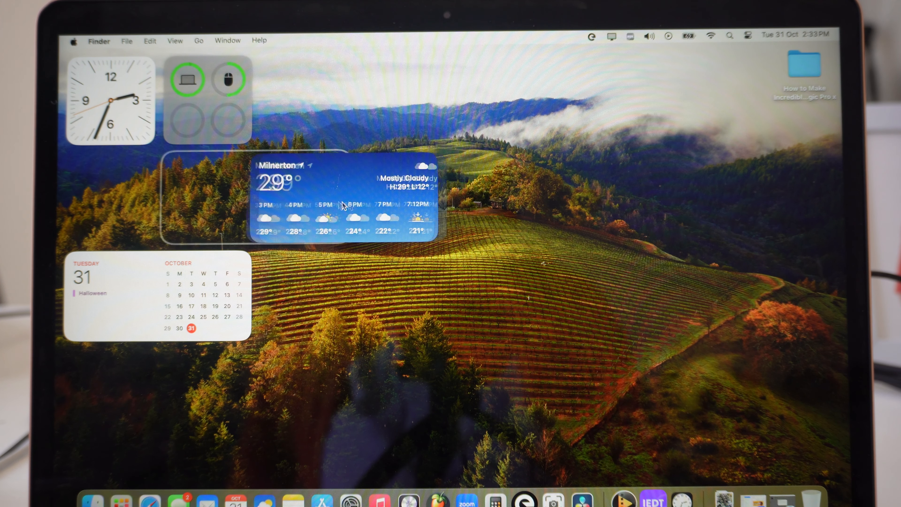
pyautogui.moveTo(342, 195); pyautogui.dragTo(161, 195)
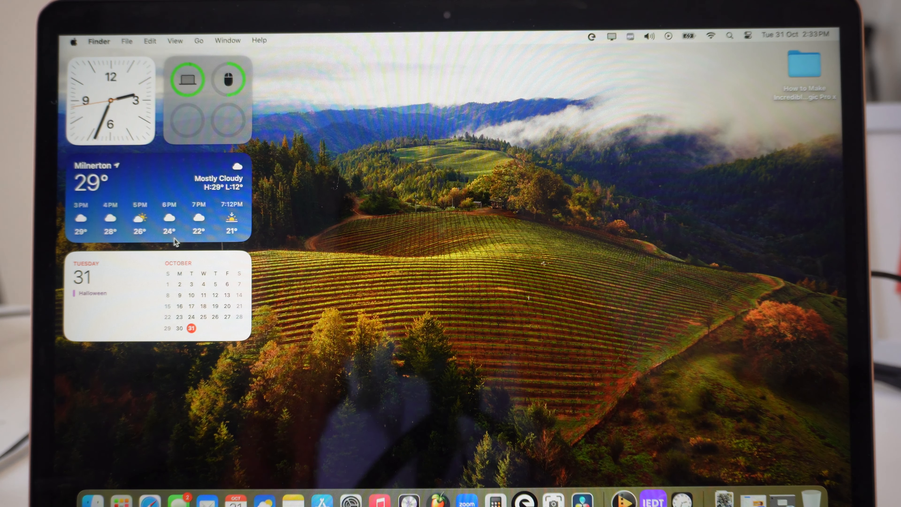
pyautogui.moveTo(190, 120)
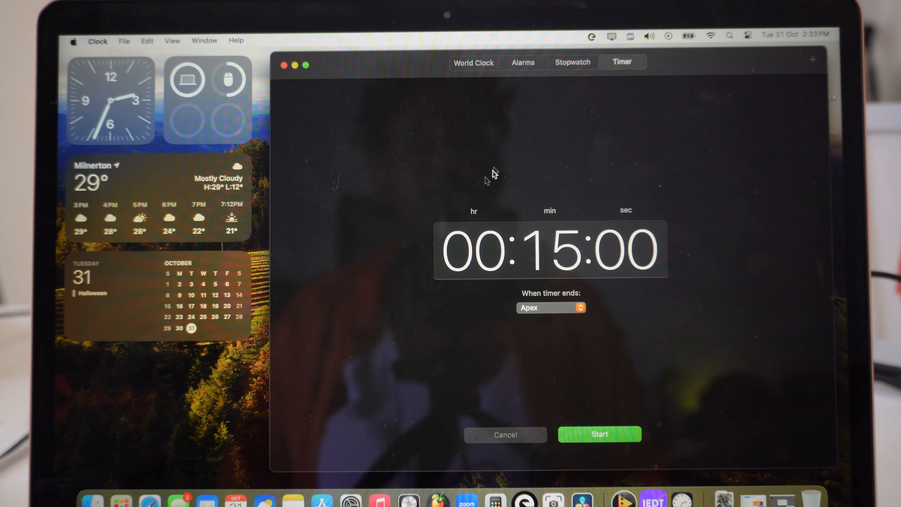
pyautogui.click(522, 62)
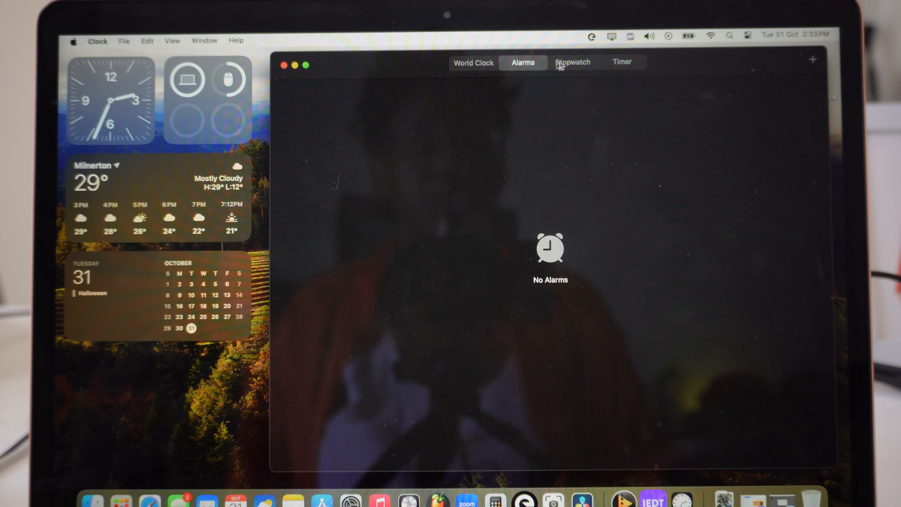
pyautogui.click(622, 62)
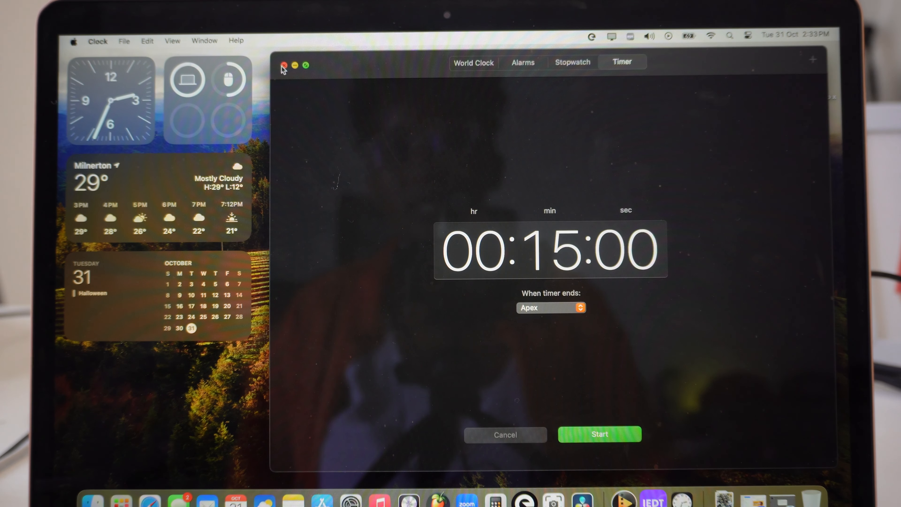
pyautogui.click(282, 65)
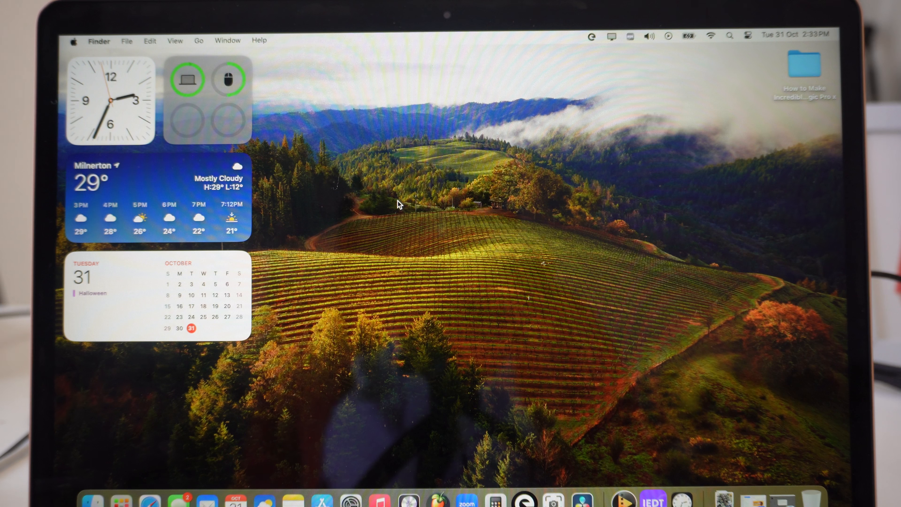
pyautogui.moveTo(400, 200)
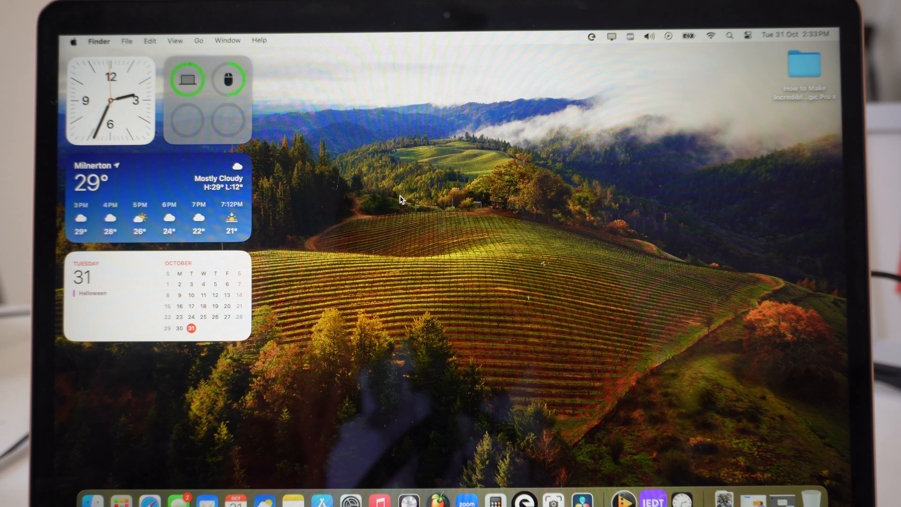